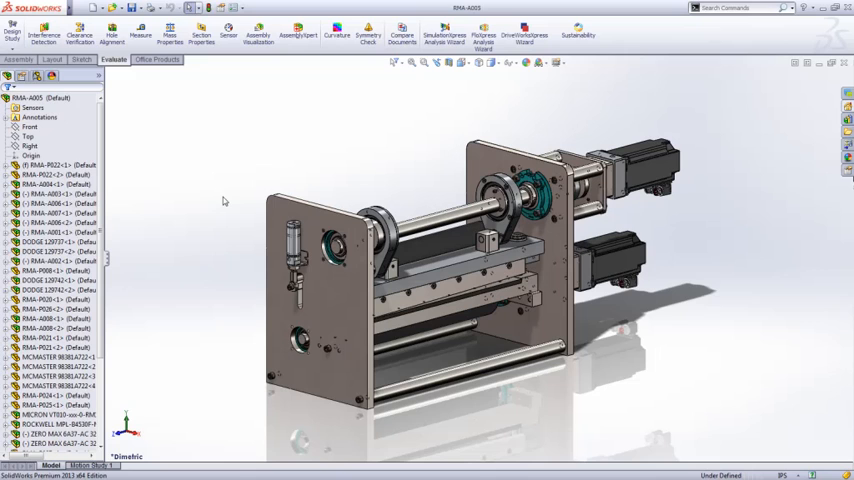
- Apply the hidden cosmetic thread setting and open shaft part RMA-P017 from the assembly
drag(260, 178, 355, 270)
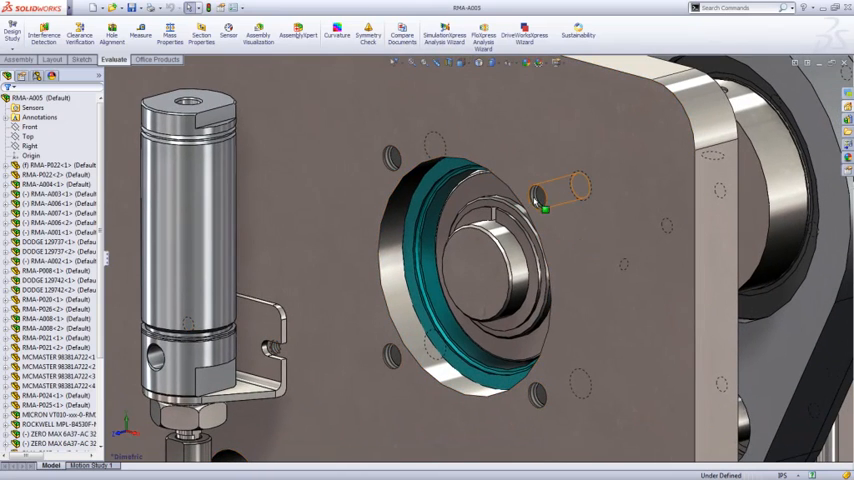
mouse_move(595, 186)
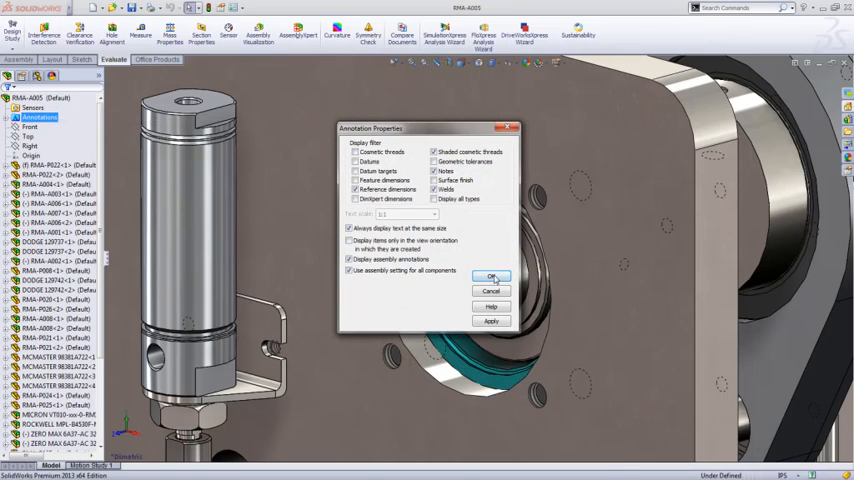
click(491, 277)
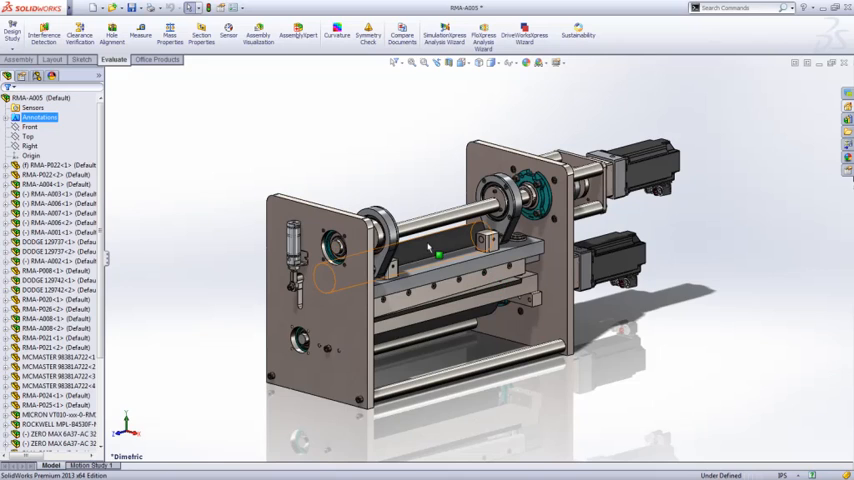
click(440, 215)
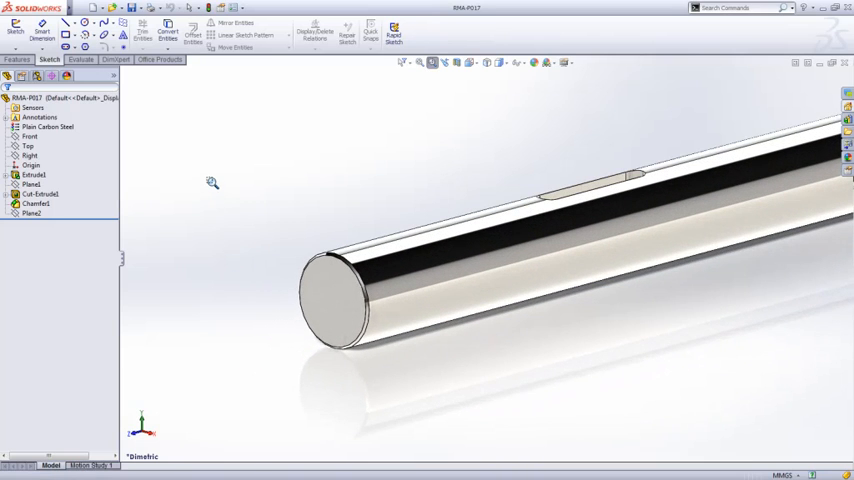
mouse_move(192, 144)
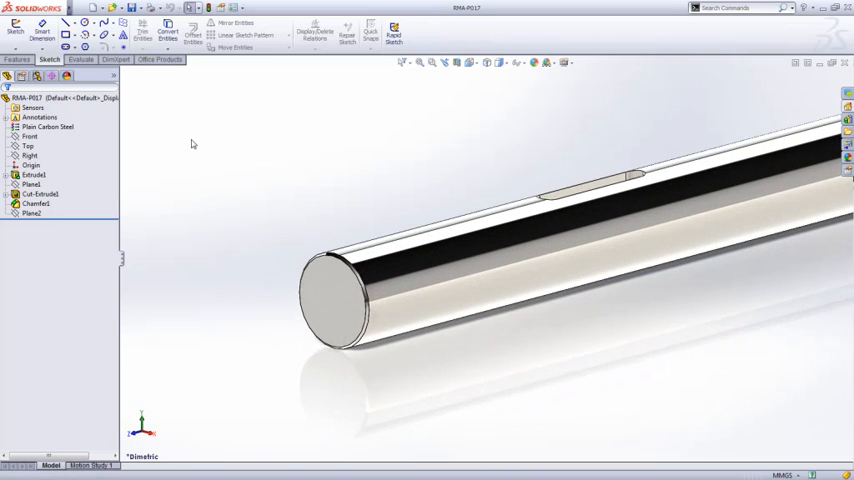
- Start a Cosmetic Thread on the shaft via the right-click Annotations flyout
right_click(192, 144)
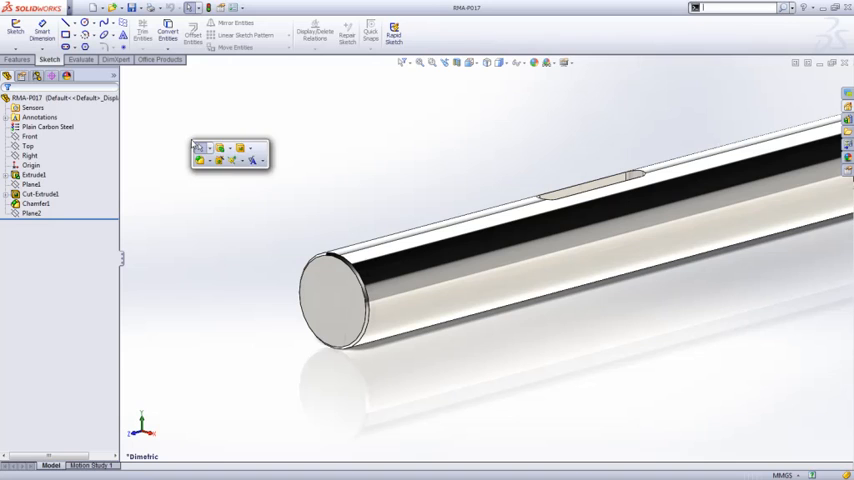
click(253, 160)
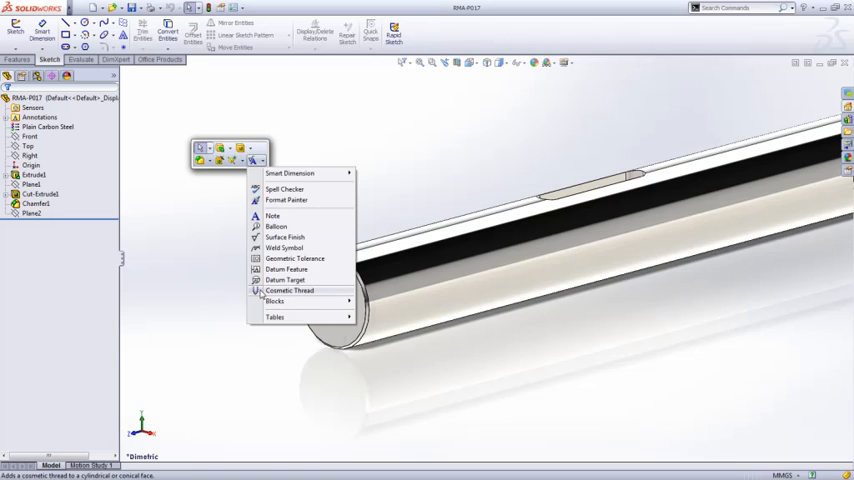
click(291, 291)
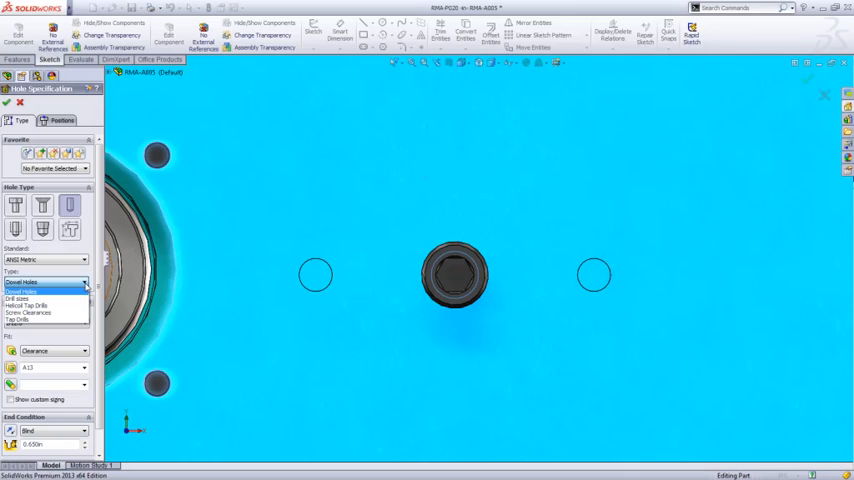
- Configure Hole Wizard for Ø12.0 clearance-fit dowel holes with A13 tolerance, then go to Positions
click(45, 290)
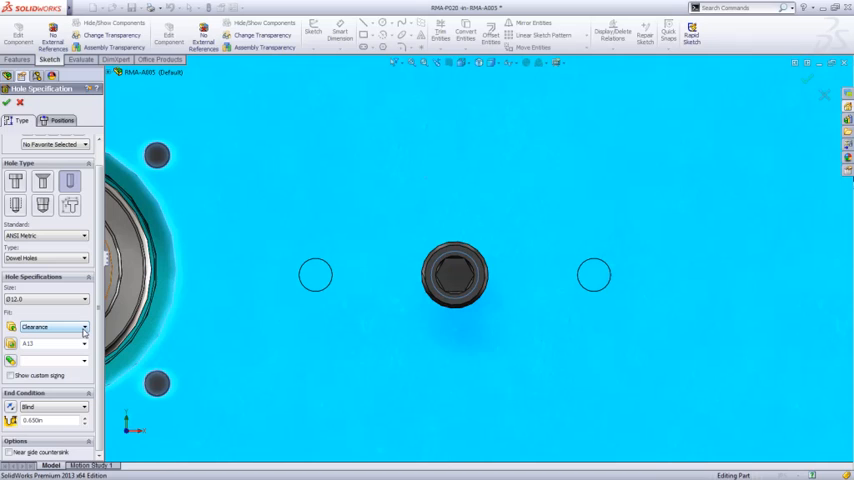
click(82, 327)
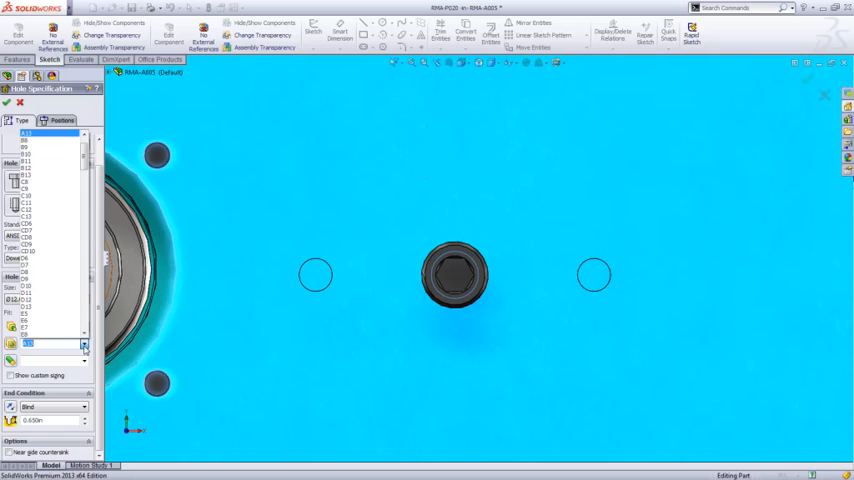
click(21, 120)
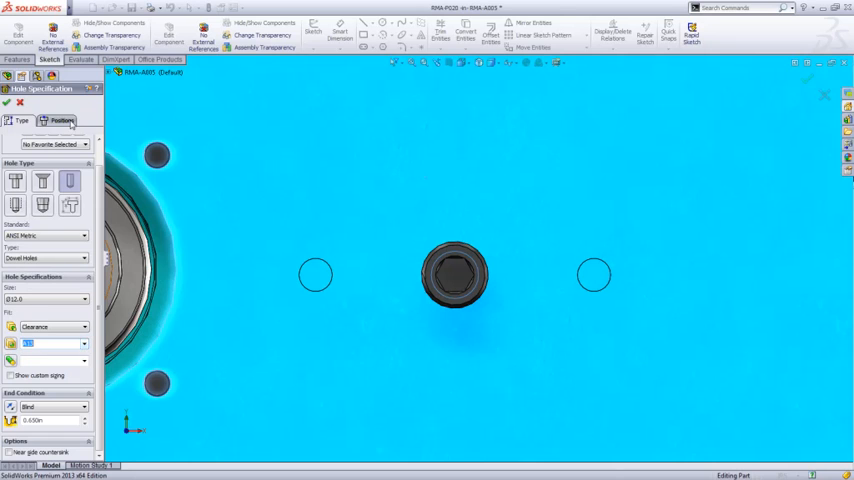
click(62, 120)
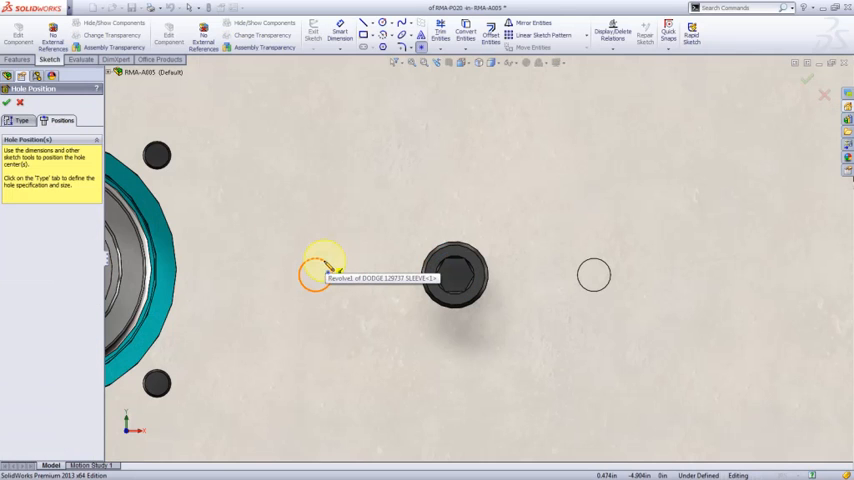
- Place the dowel hole on the left circle's centre and return to the whole assembly
click(593, 278)
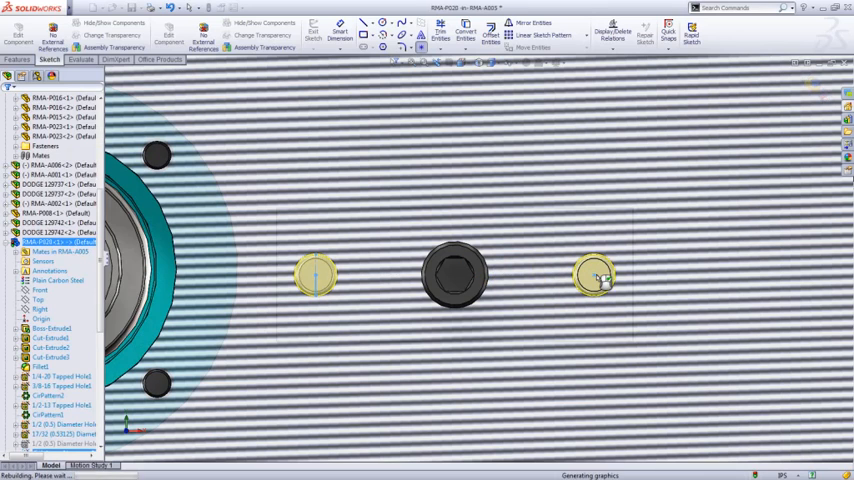
click(113, 59)
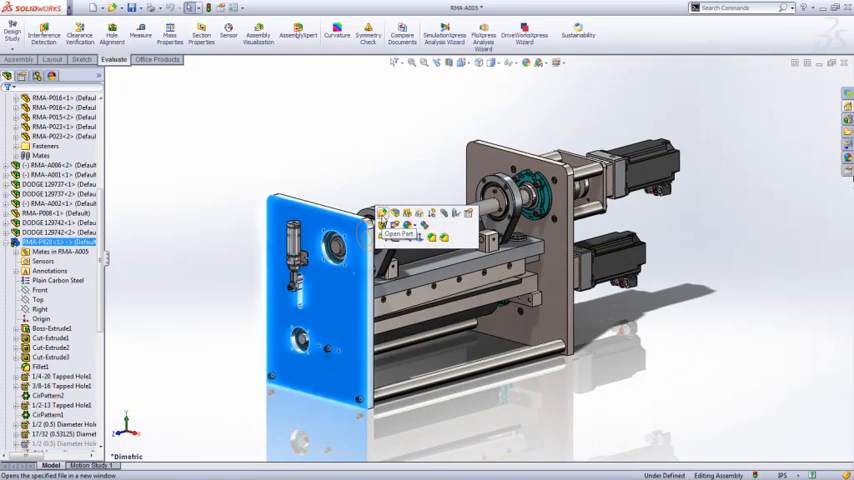
- Open side plate RMA-P020 as its own part and make a drawing from it
click(399, 234)
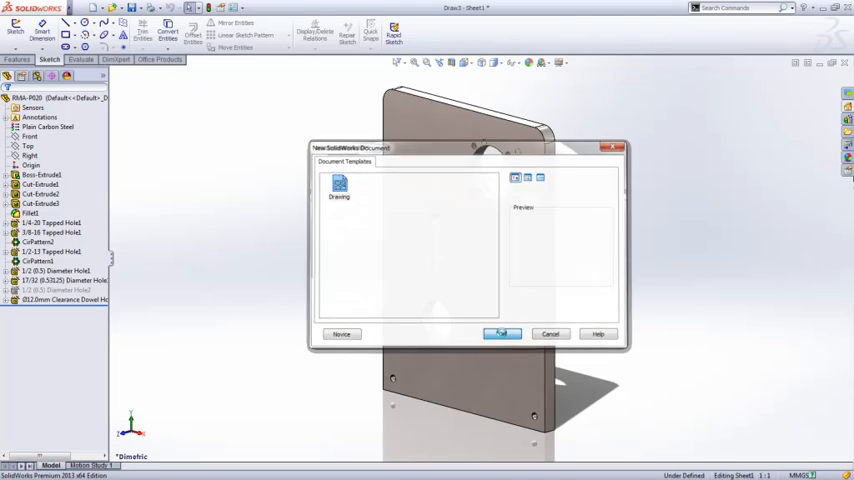
click(501, 333)
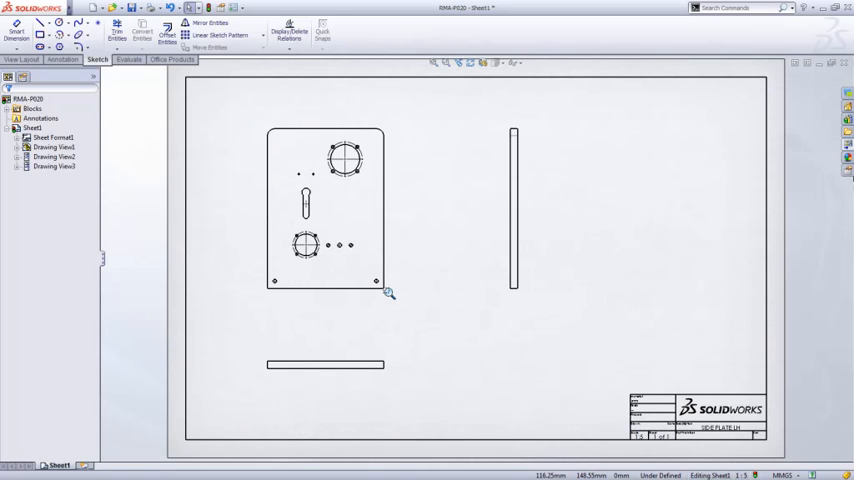
mouse_move(425, 188)
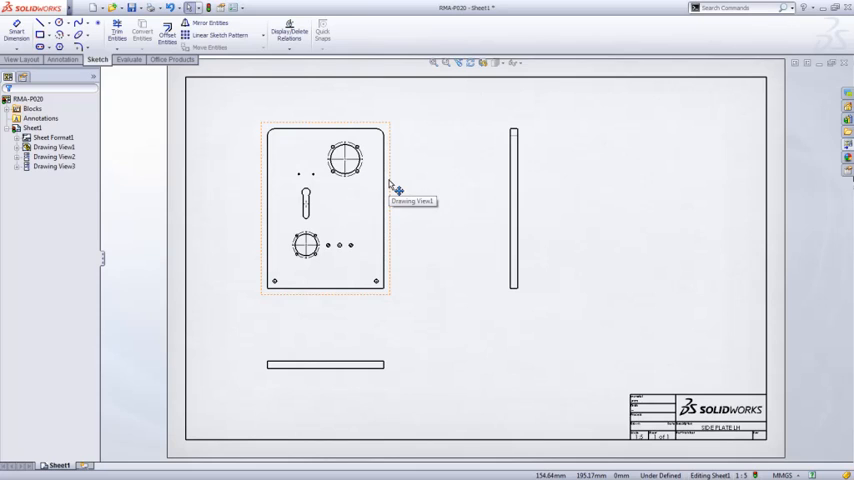
click(325, 205)
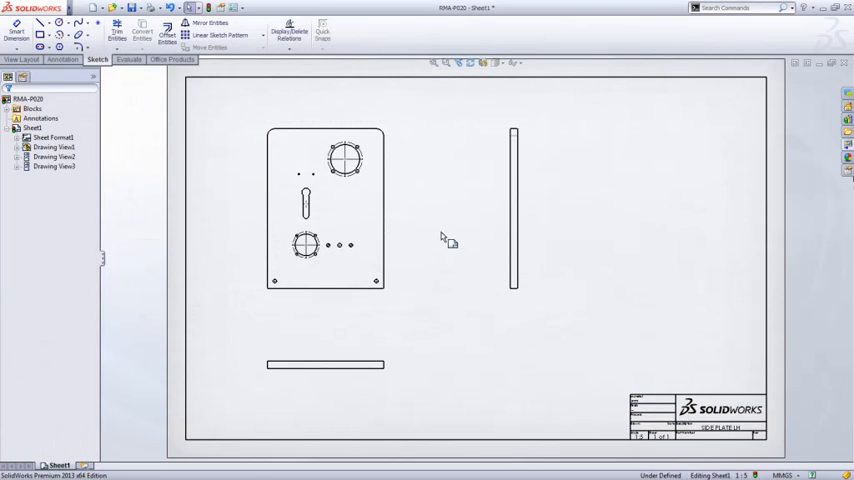
mouse_move(445, 235)
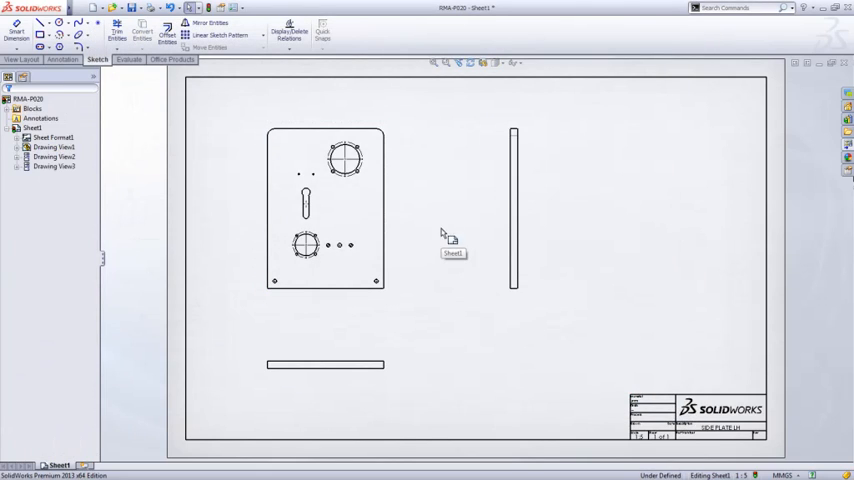
- Start converting Drawing View1 of the plate into sketch geometry
right_click(320, 200)
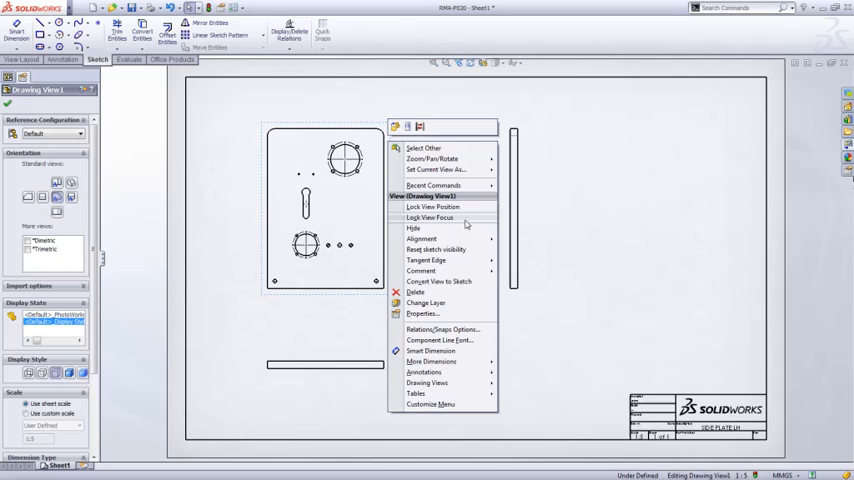
click(438, 281)
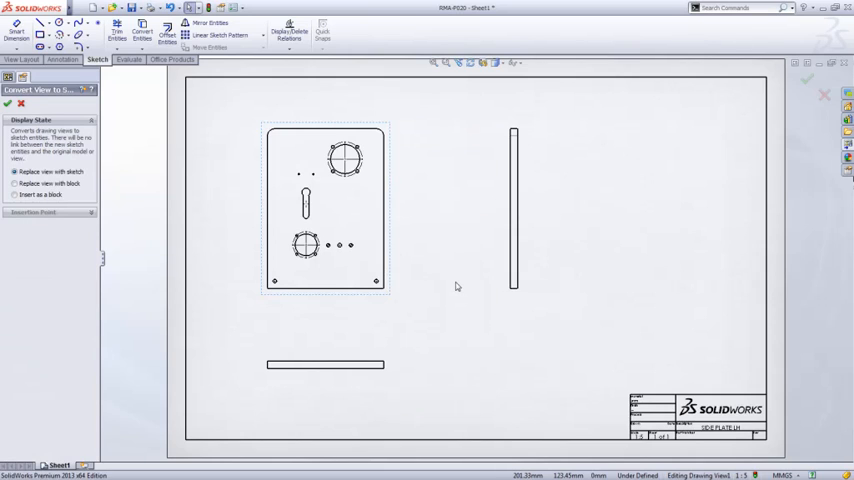